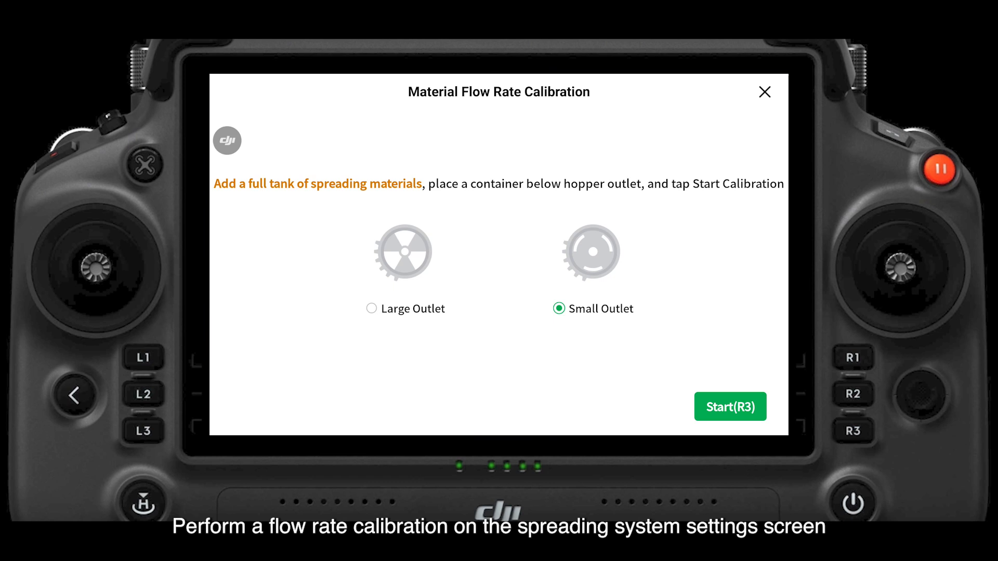
# Start the small-outlet material flow rate calibration, running with 50.5 kg payload remaining
pyautogui.click(730, 406)
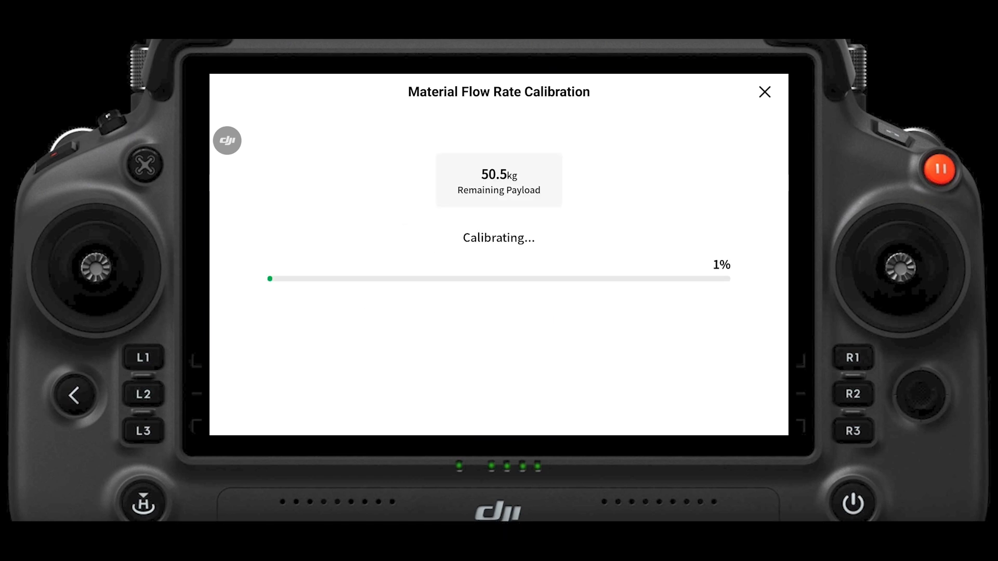